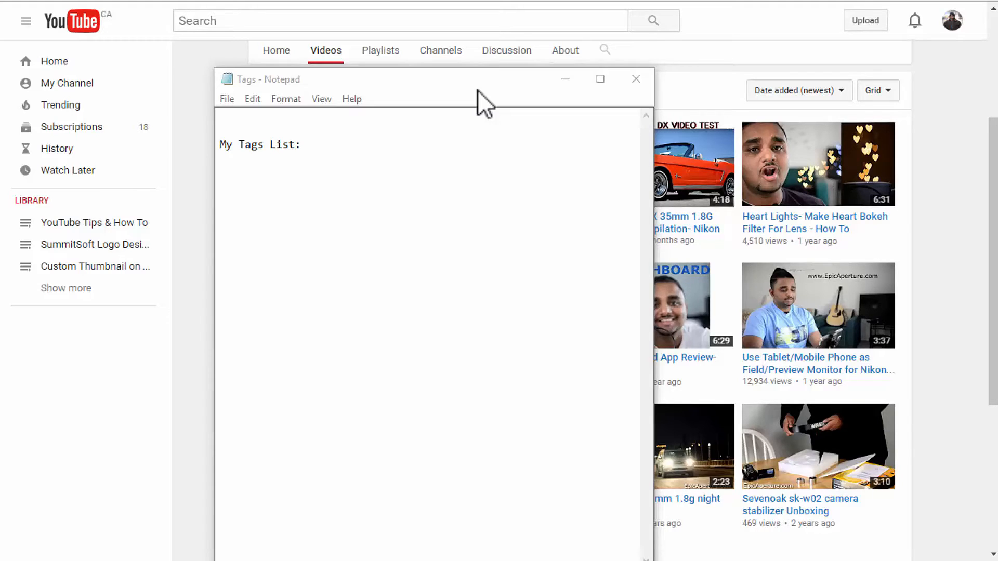
mouse_move(493, 117)
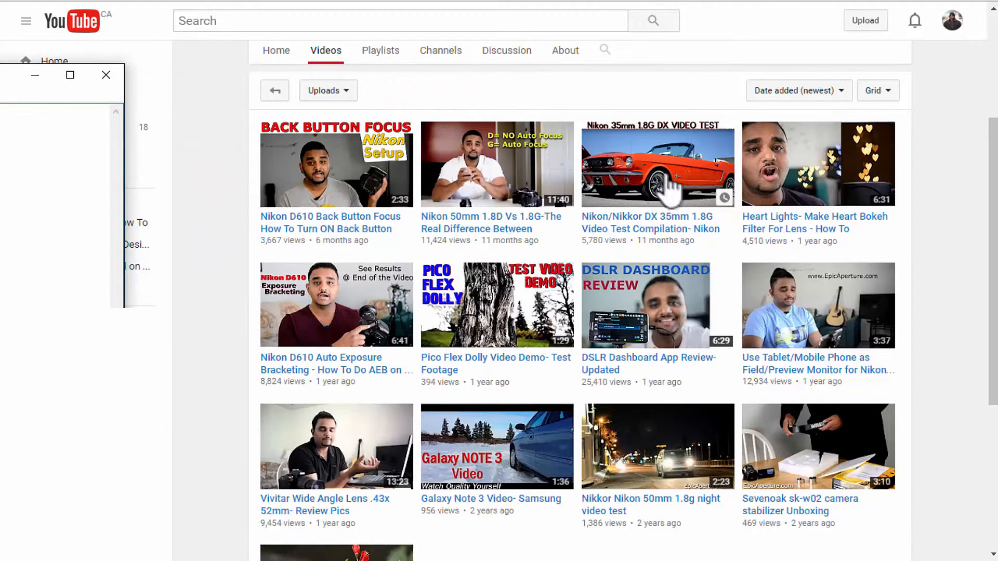
- Load the Nikon/Nikkor DX 35mm 1.8G video test, pause it and select its title
left_click(657, 164)
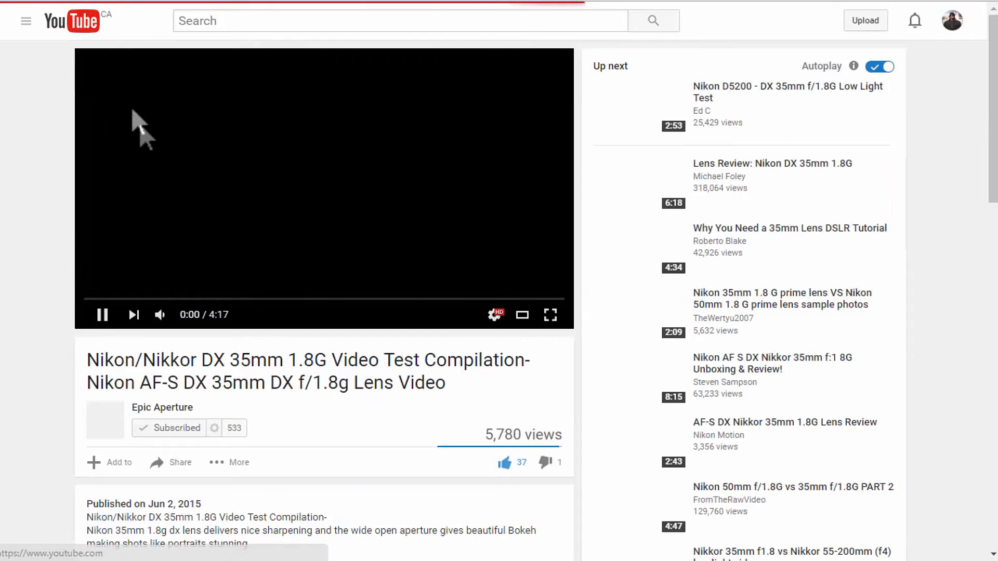
left_click(101, 314)
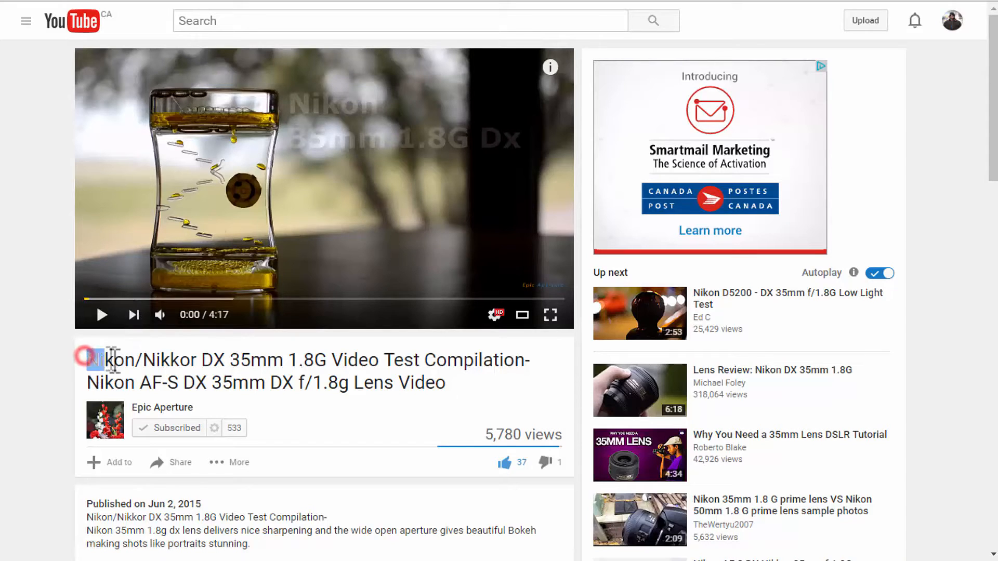
left_click_drag(93, 361, 311, 384)
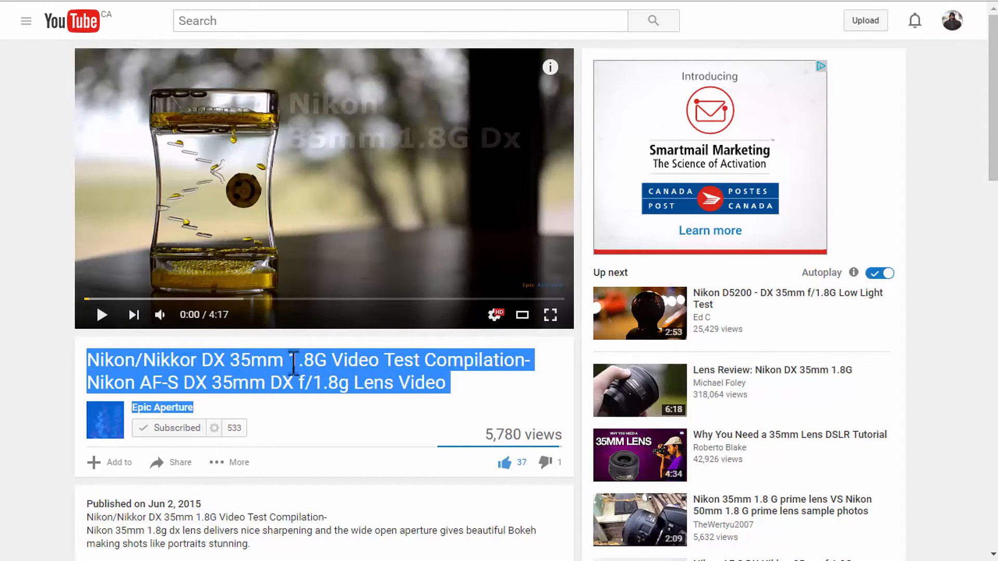
mouse_move(56, 356)
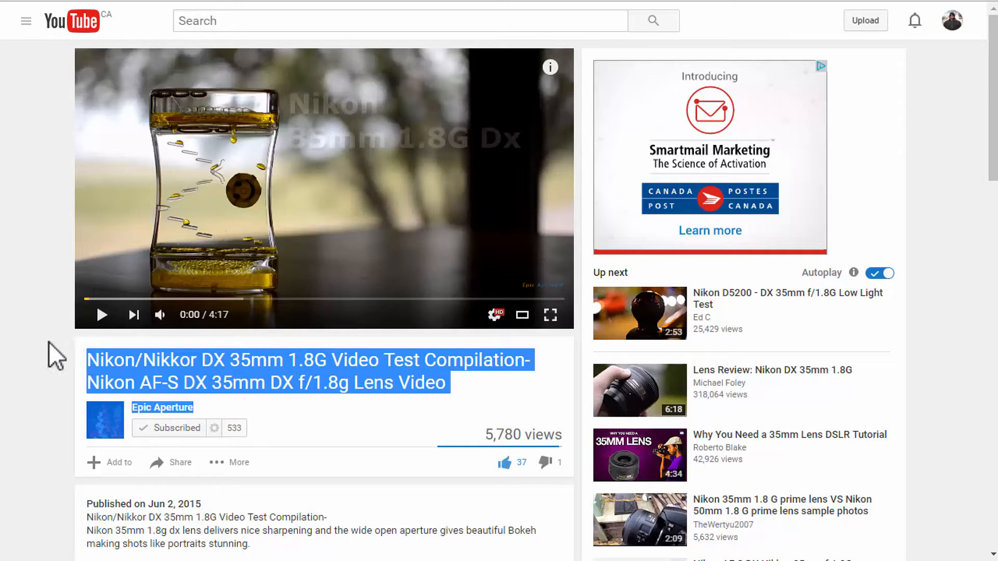
mouse_move(169, 384)
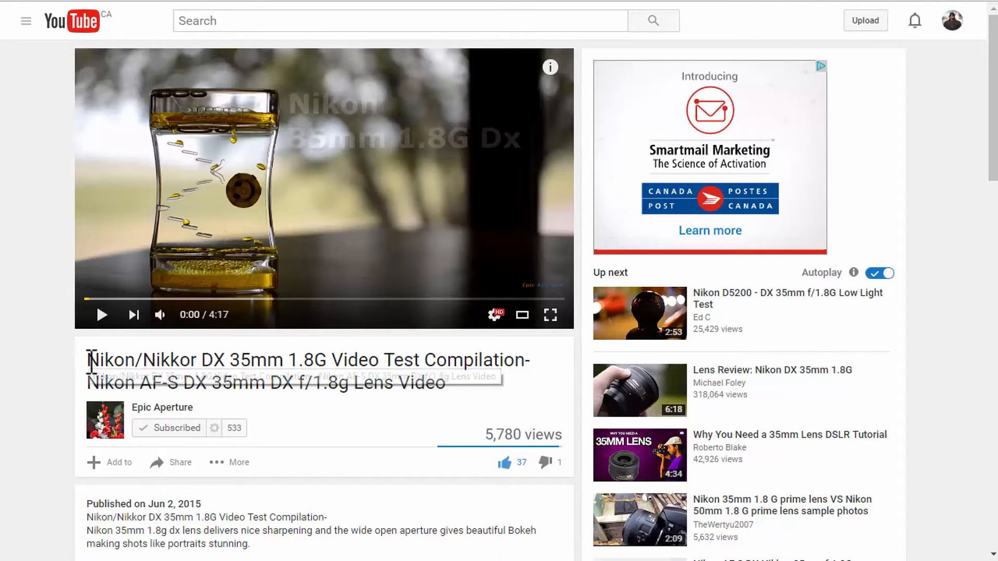
mouse_move(92, 371)
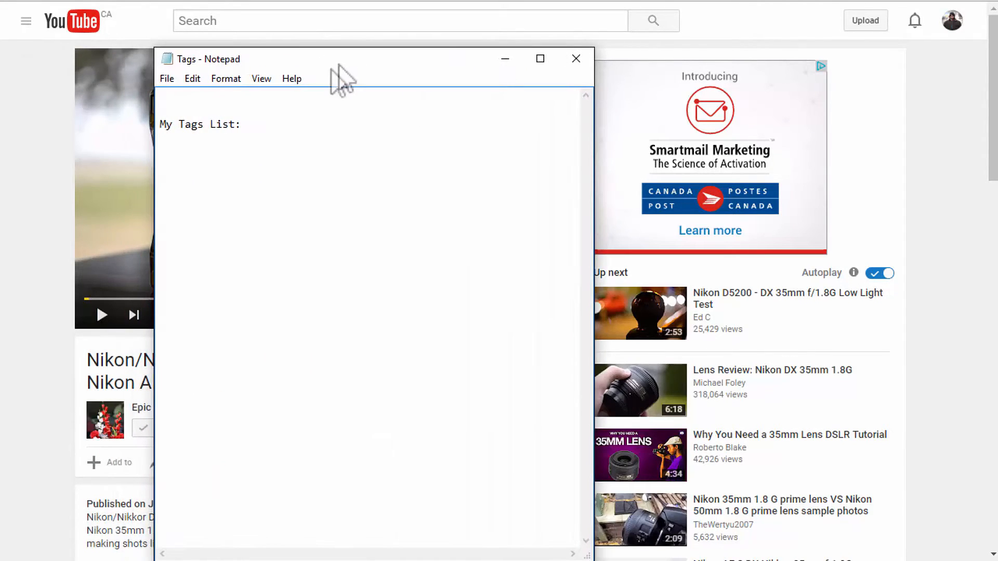
mouse_move(228, 219)
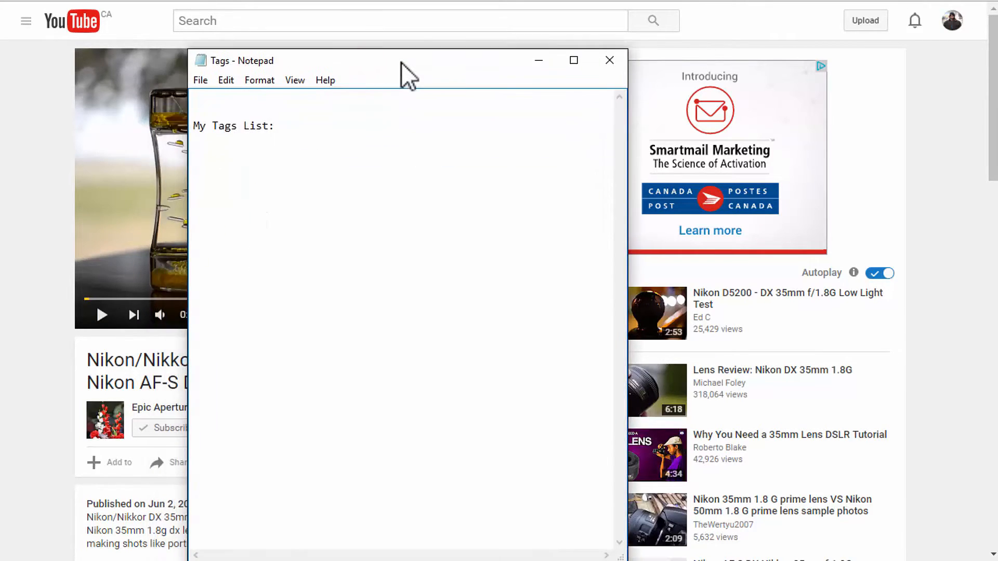
- Reposition the Tags Notepad window and set it aside behind the video page
left_click_drag(407, 66, 420, 69)
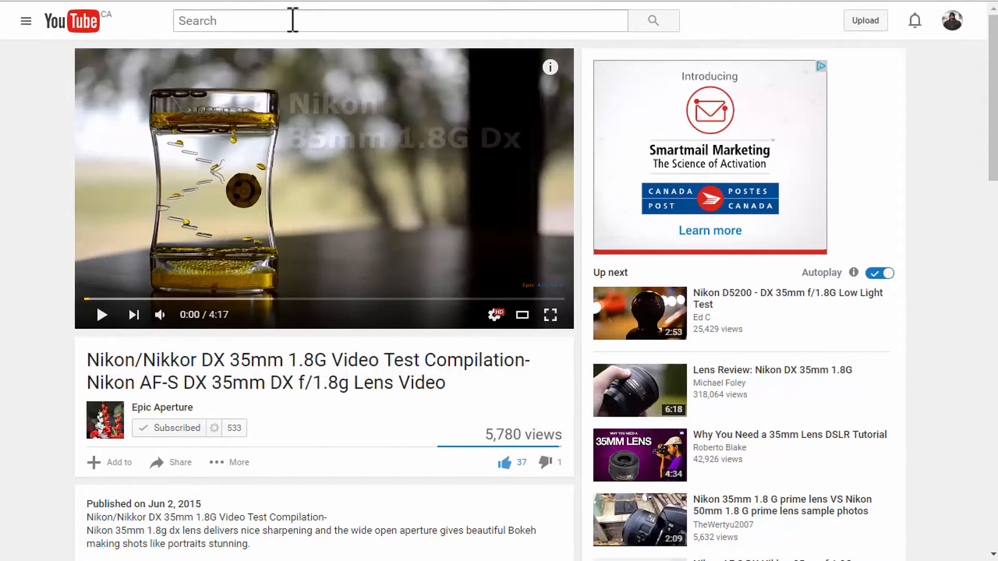
- Search YouTube for 'nikon 35mm lens' and choose the 'nikon 35mm lens video' suggestion
left_click(399, 21)
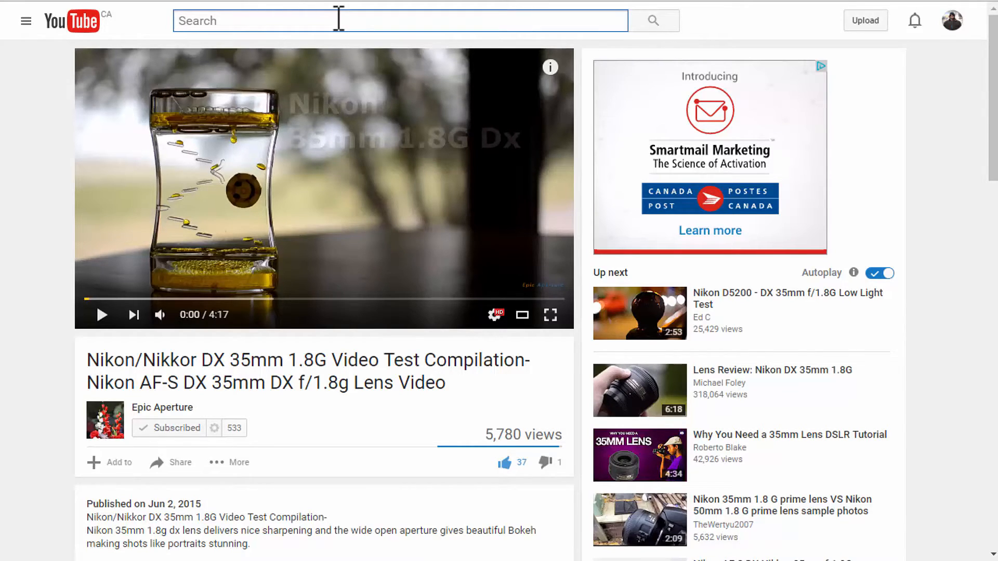
type("nikon")
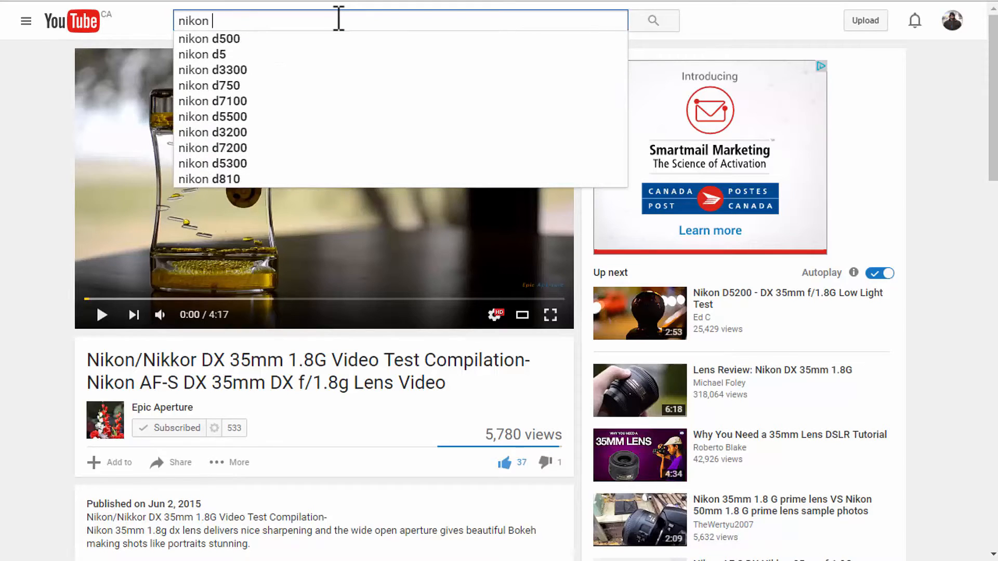
type("35mm")
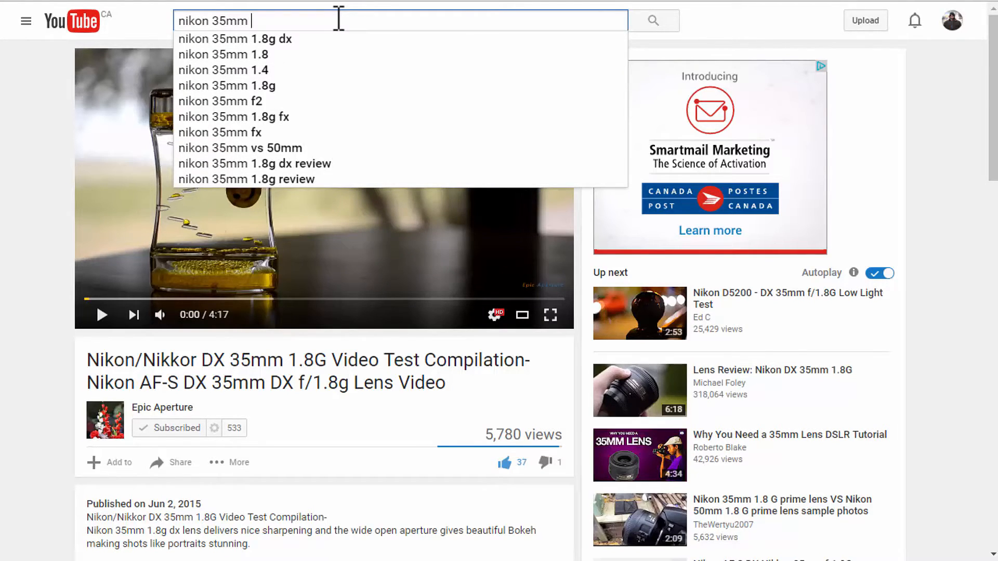
type("lens")
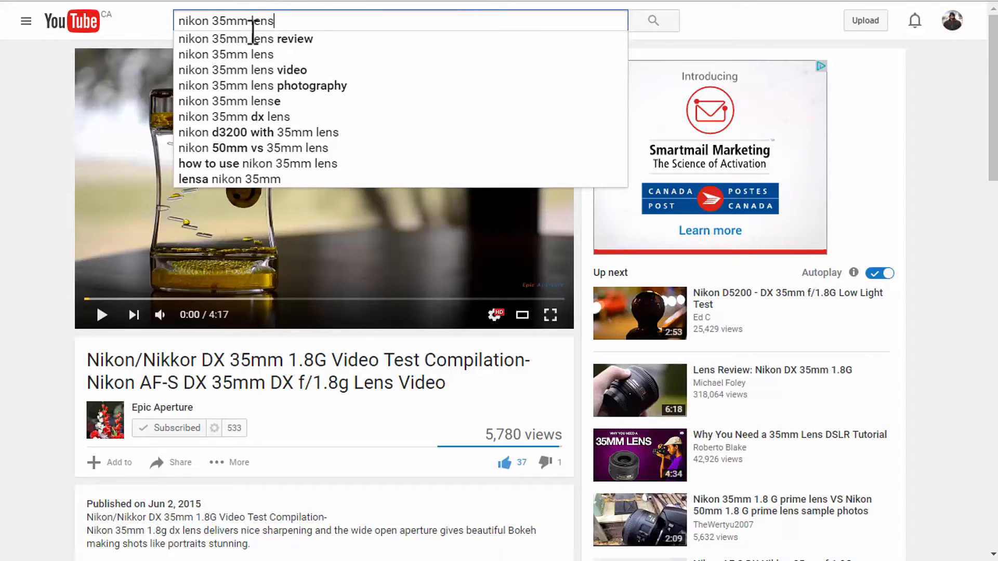
mouse_move(255, 164)
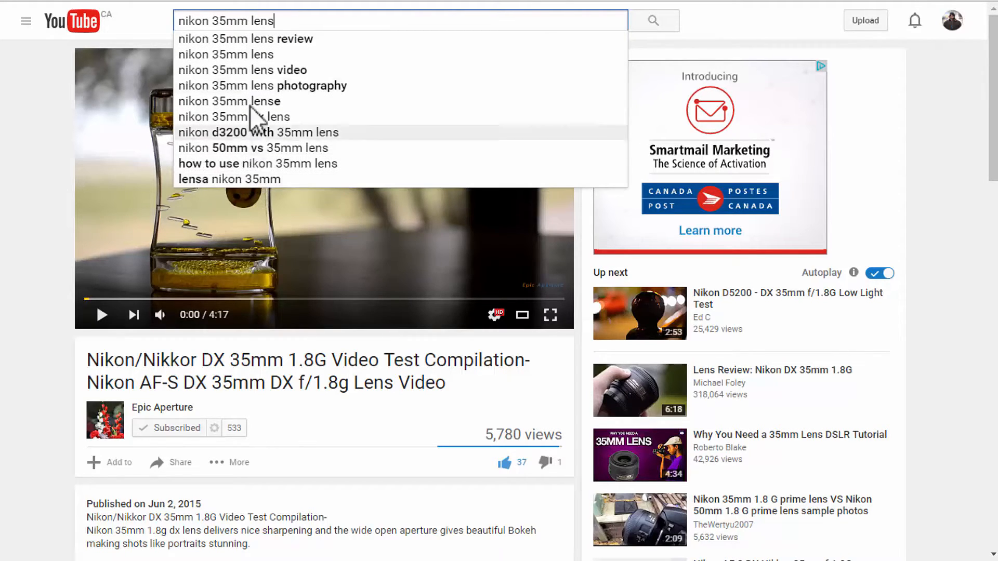
mouse_move(254, 117)
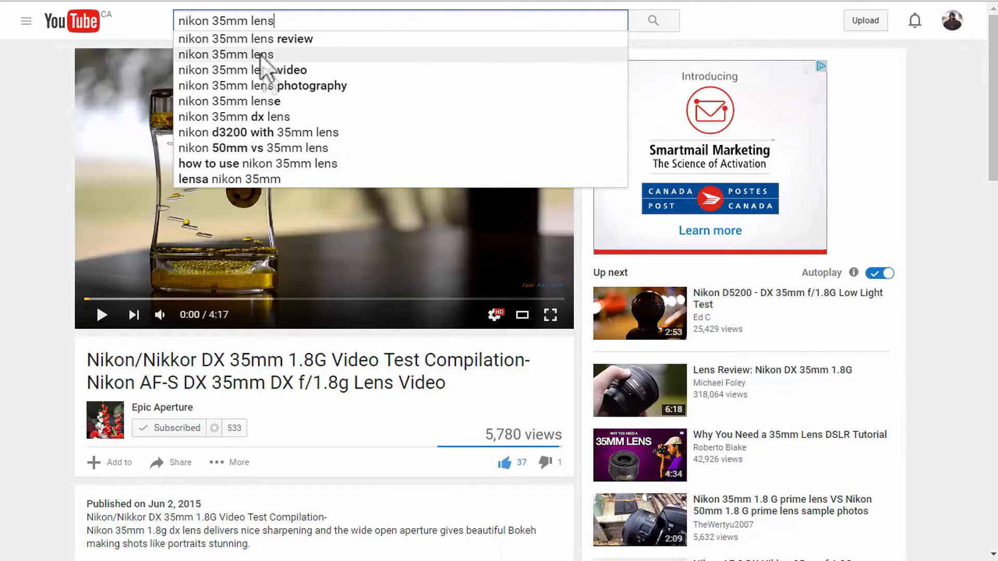
mouse_move(248, 146)
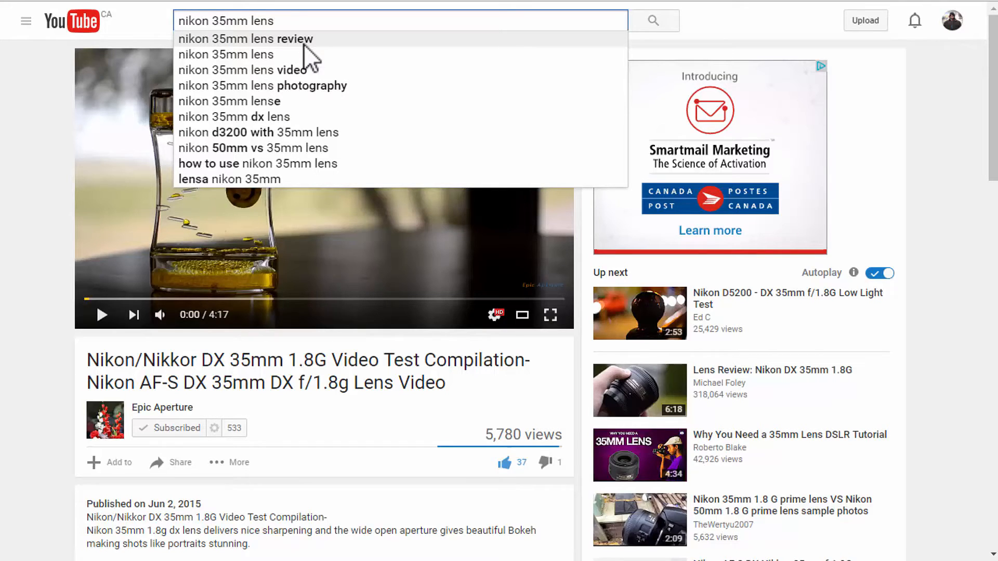
mouse_move(312, 51)
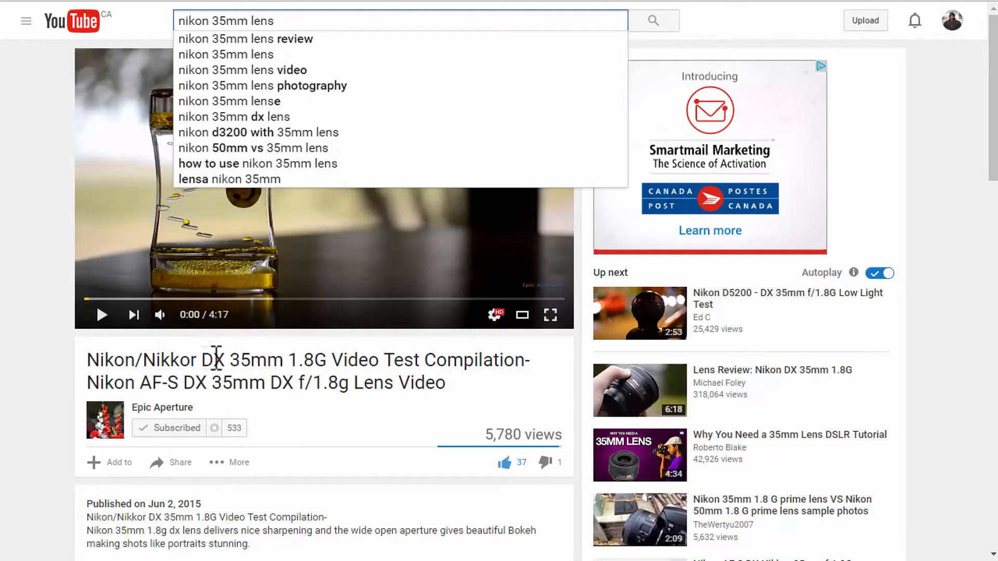
mouse_move(211, 363)
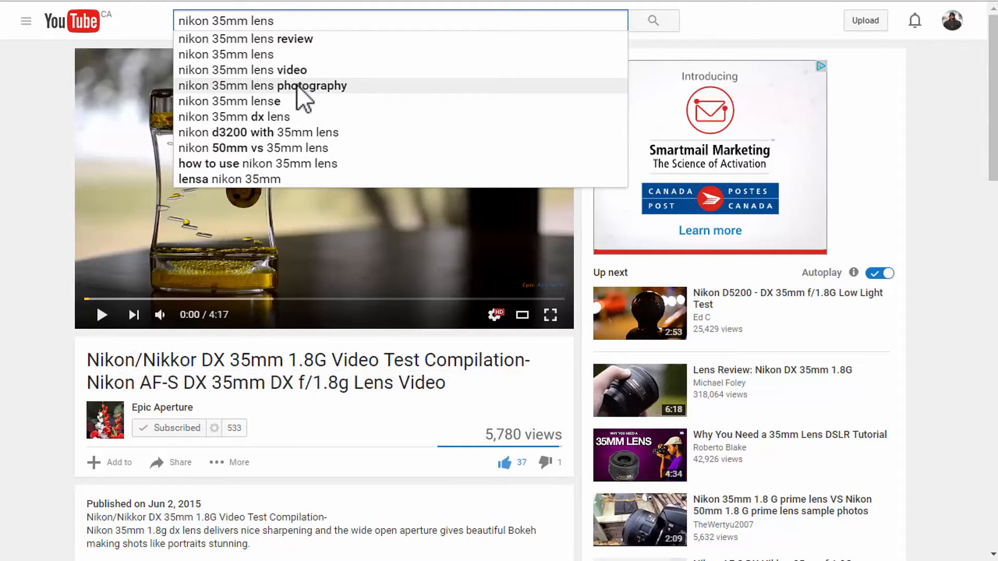
mouse_move(279, 264)
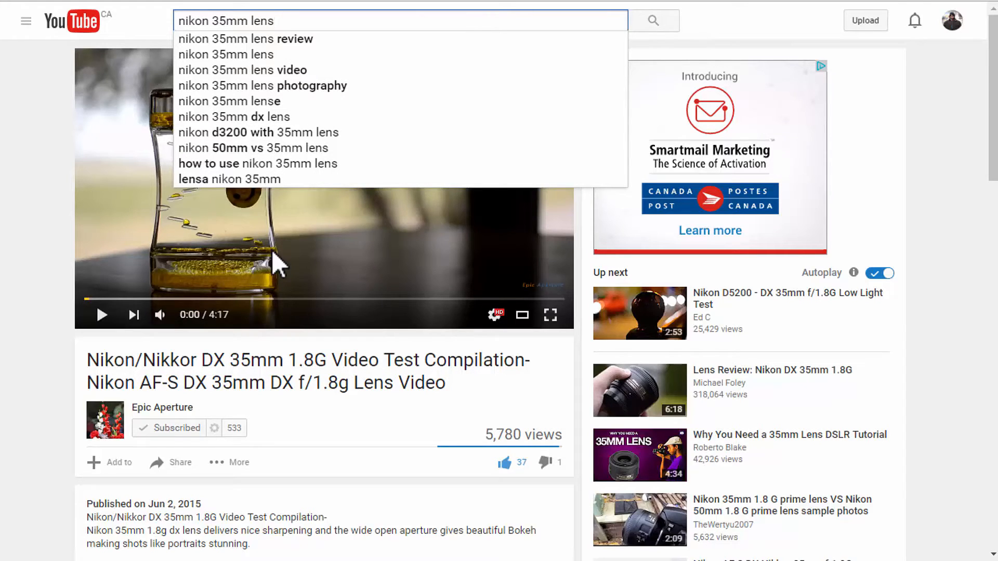
mouse_move(267, 101)
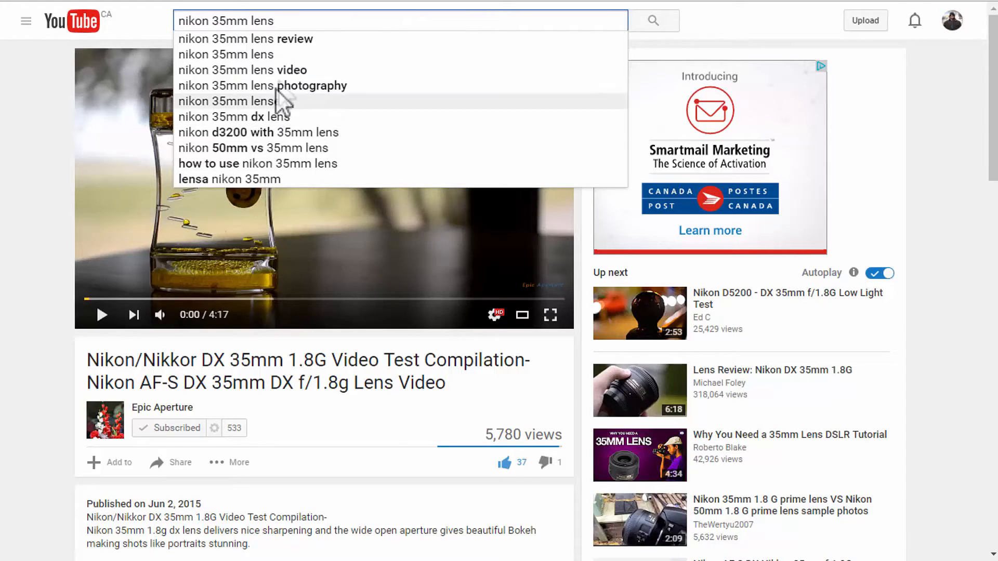
mouse_move(274, 86)
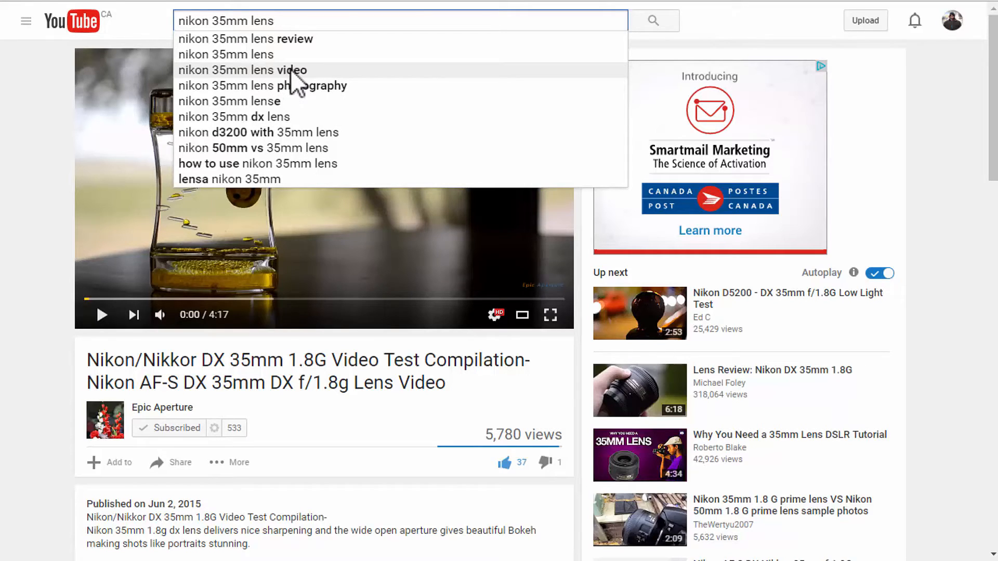
mouse_move(267, 81)
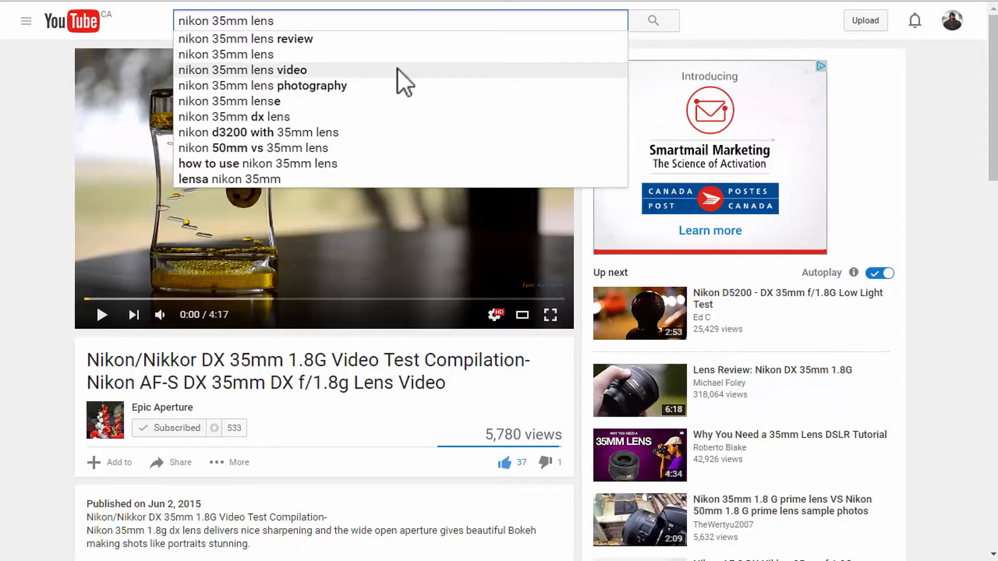
left_click(242, 70)
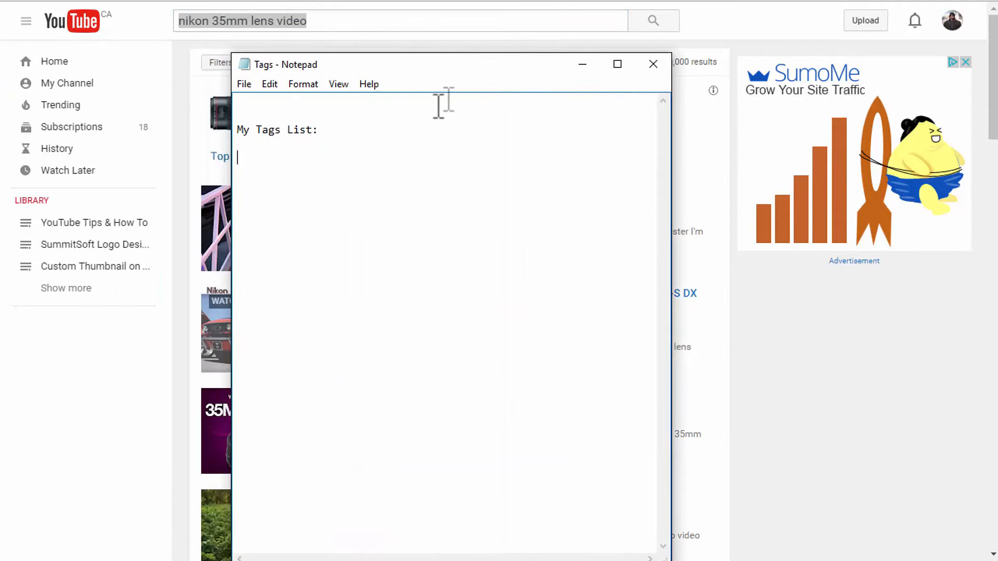
- Note 'nikon 35mm lens video' in the Tags file and return to the results page
type("nikon 35mm lens video")
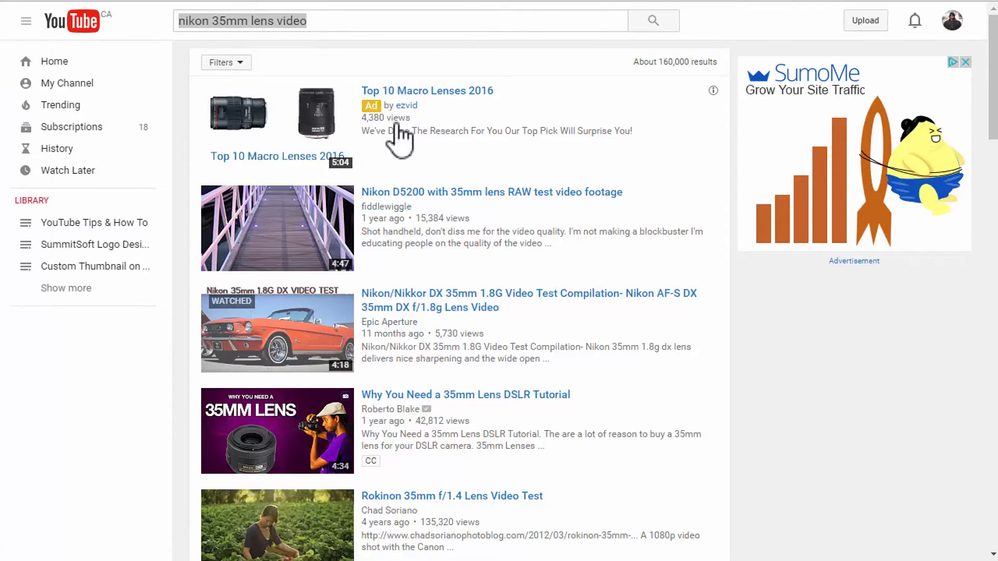
mouse_move(337, 35)
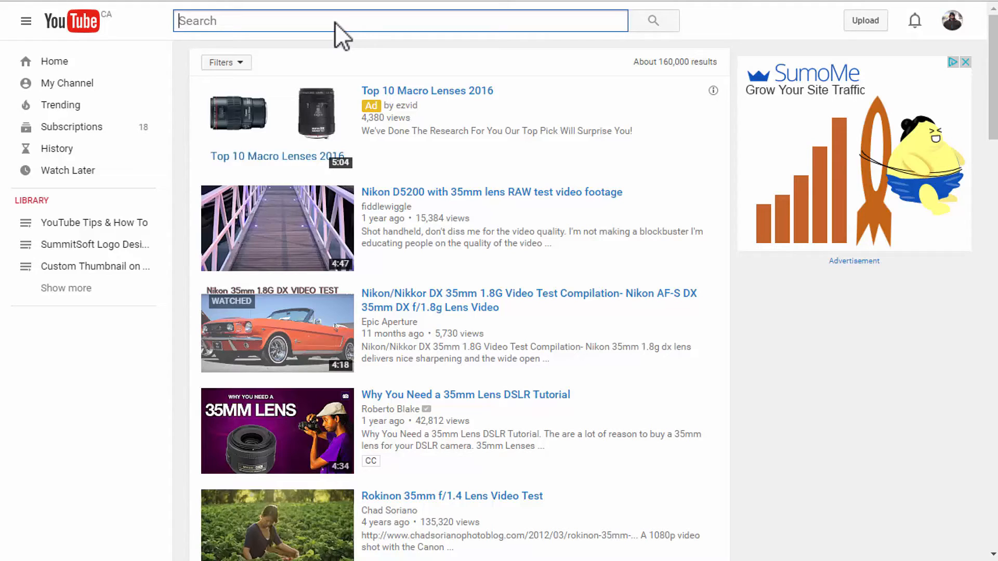
- Enter 'nikon 35mm video' and refresh its suggestions, noting 'nikon 35mm 1.8g video test'
type("niko")
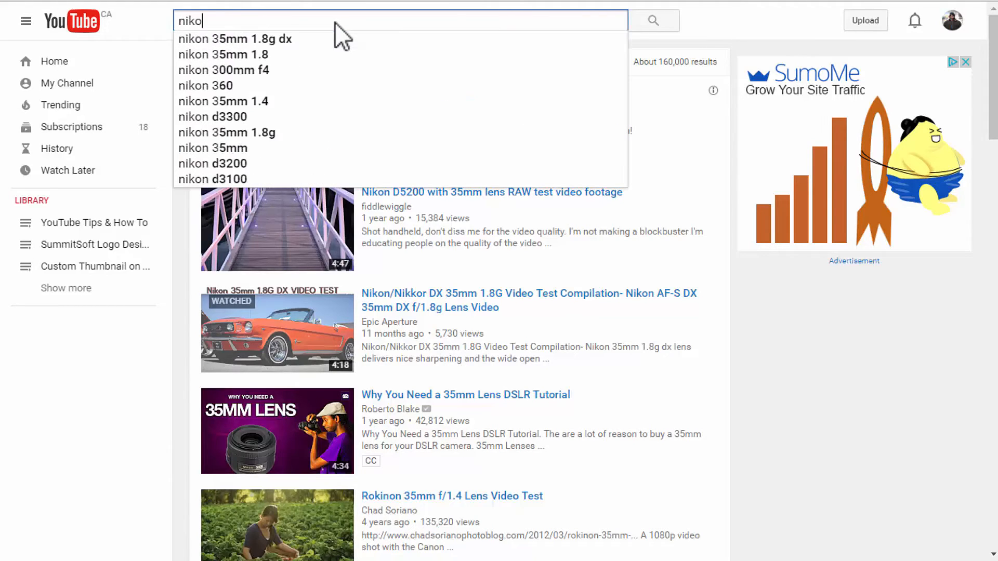
type("nikon 365")
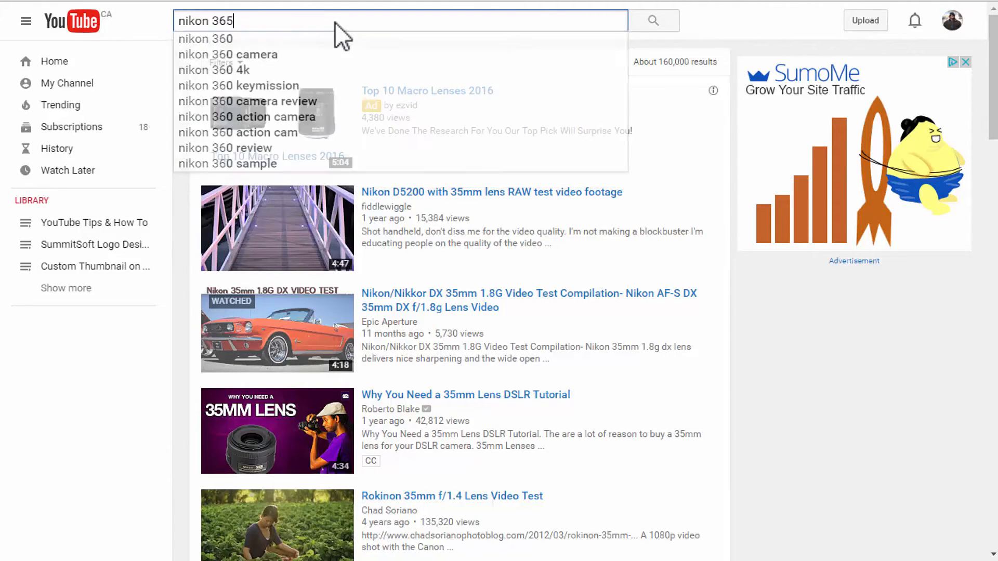
key("Backspace")
type("mm video")
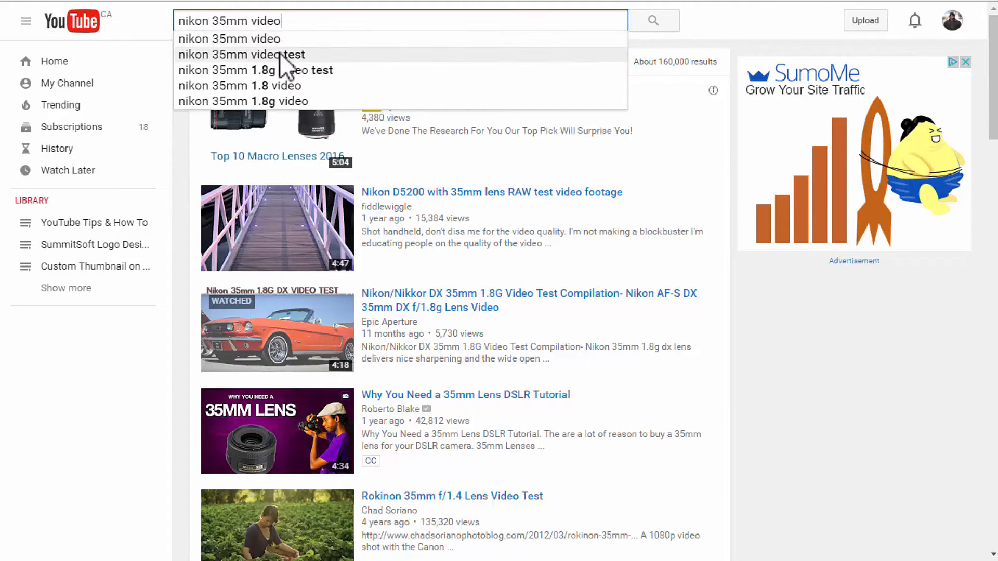
mouse_move(293, 89)
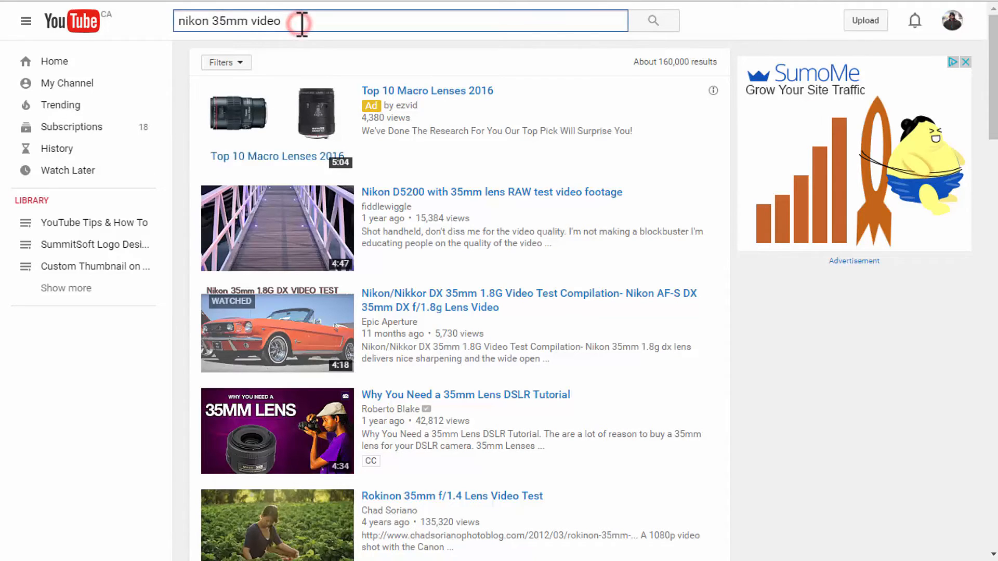
key("Backspace")
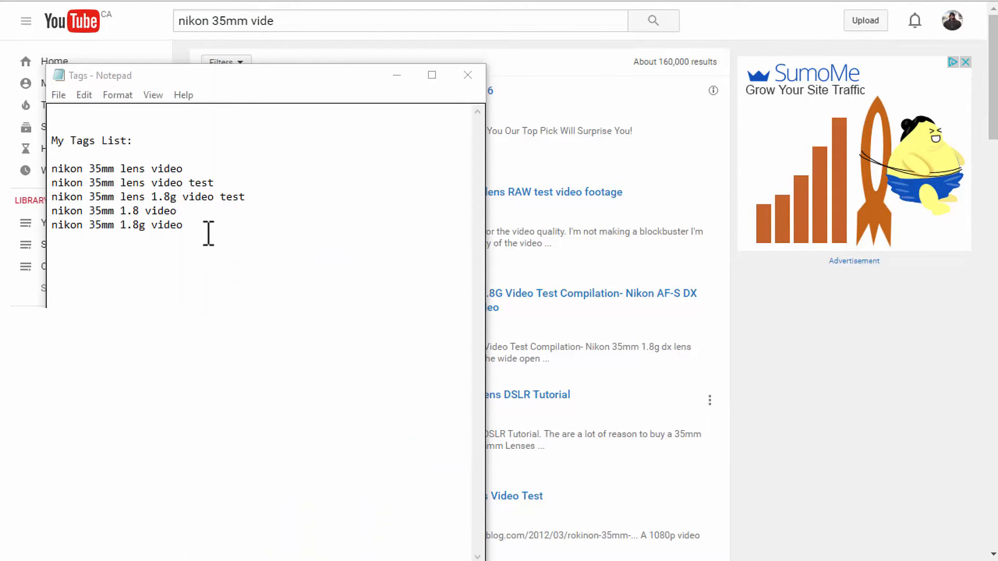
mouse_move(213, 117)
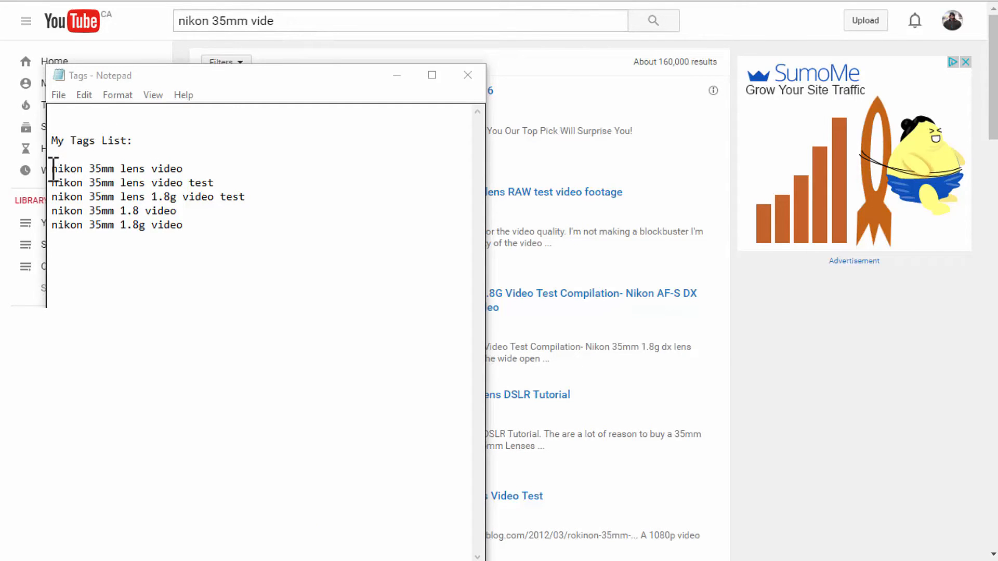
- Review the five-phrase Tags list, then leave YouTube's search box emptied
left_click_drag(53, 168, 183, 168)
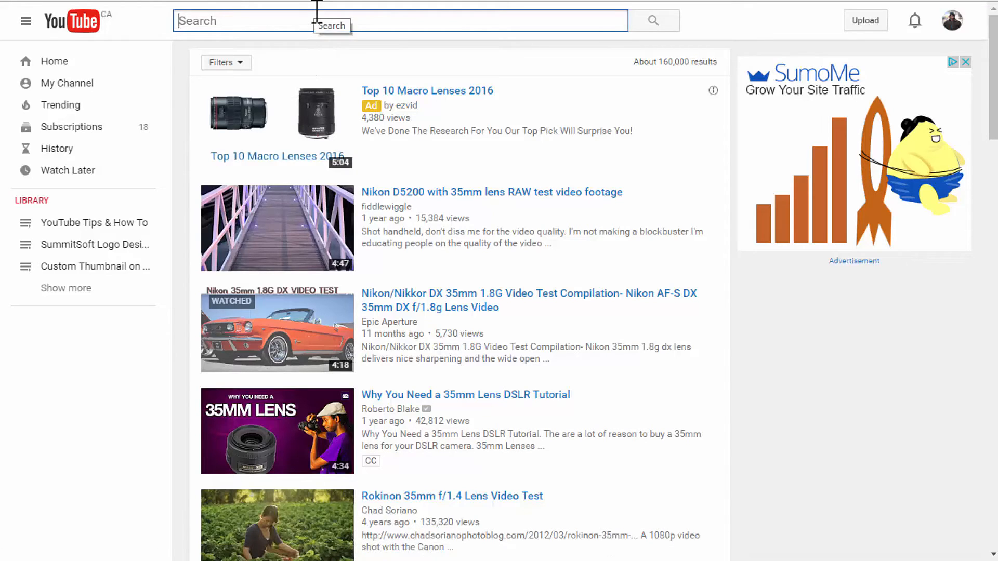
- Search 'nikon 35mm dx lens' and choose 'nikon 35mm f/1.8g af-s dx lens video'
type("nikon")
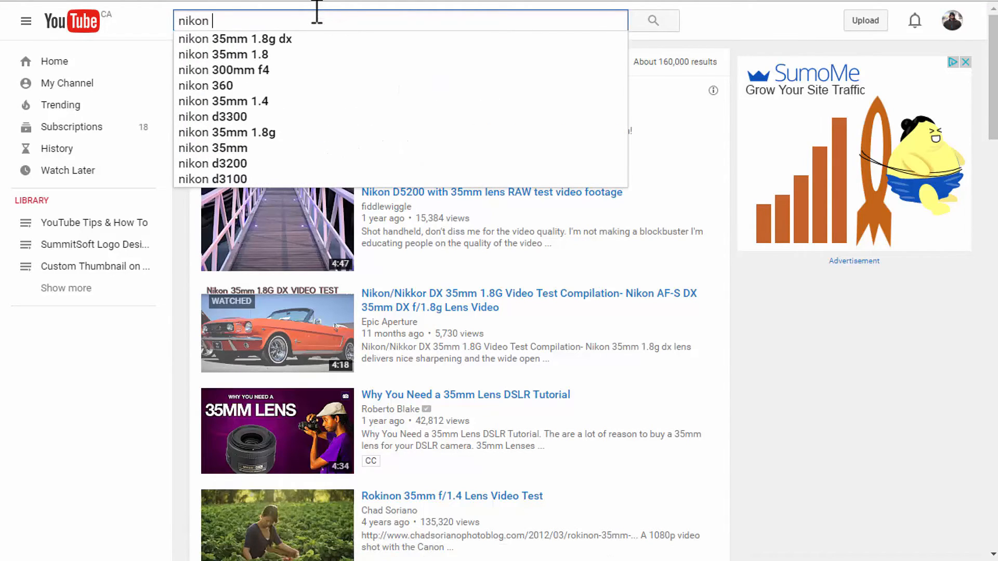
type("35mm dx lens")
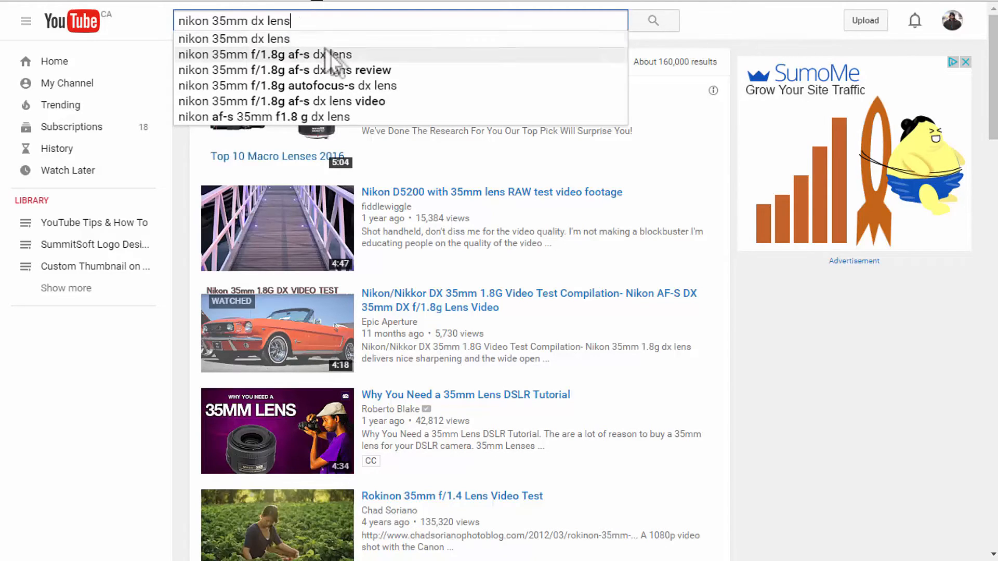
mouse_move(341, 108)
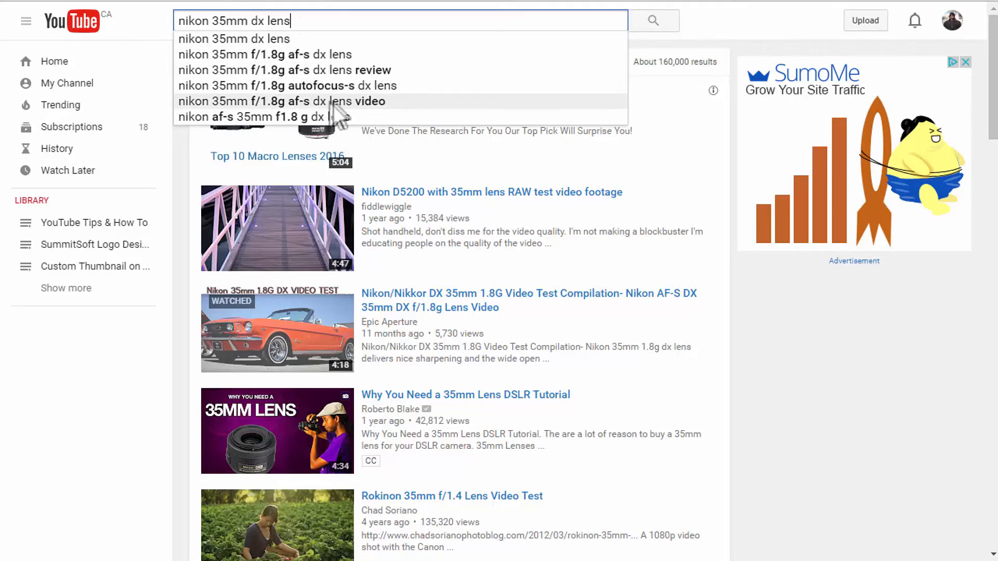
left_click(282, 101)
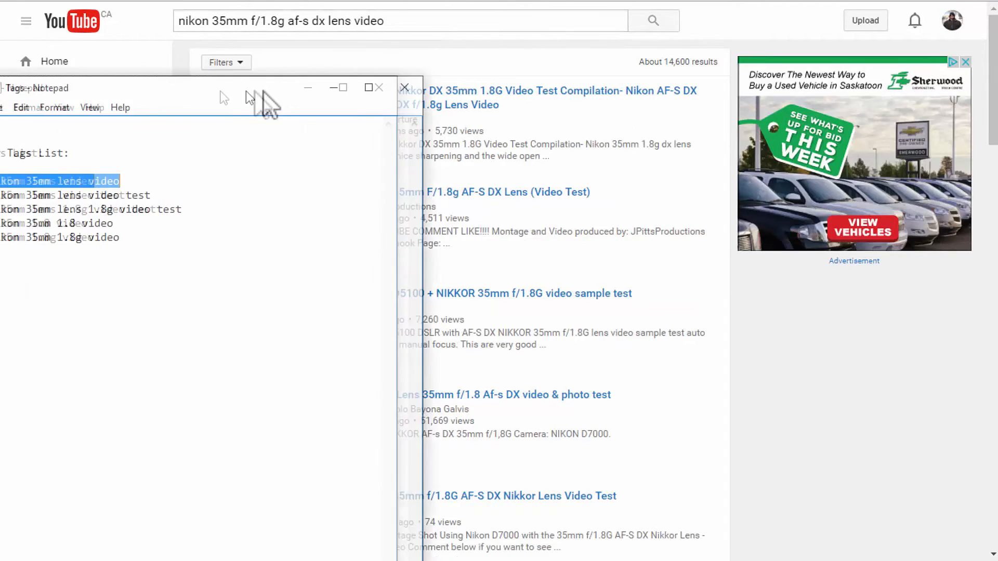
- Add 'nikon 35mm f/1.8g af-s dx lens video' to the Tags list and return to the search box
left_click(400, 21)
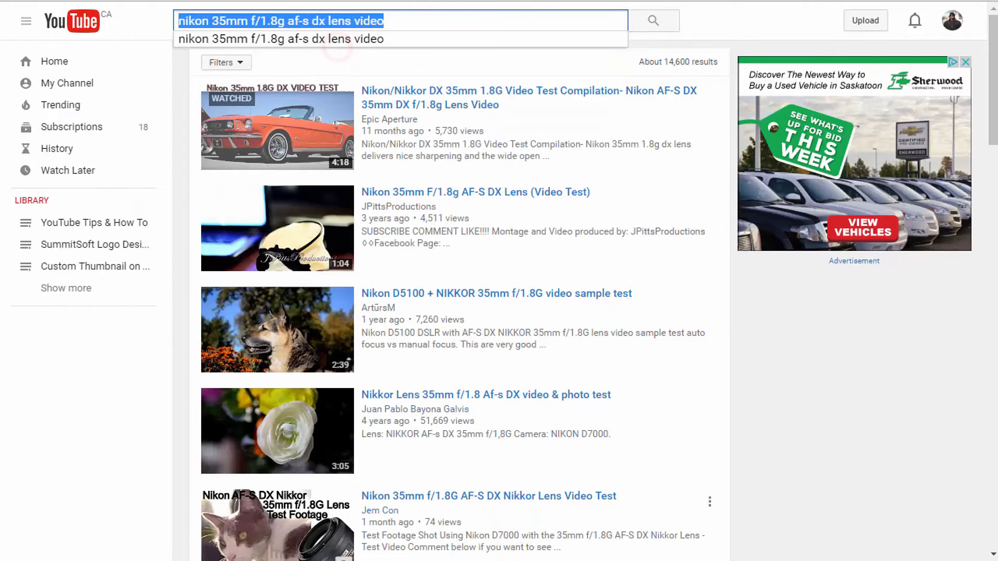
mouse_move(277, 131)
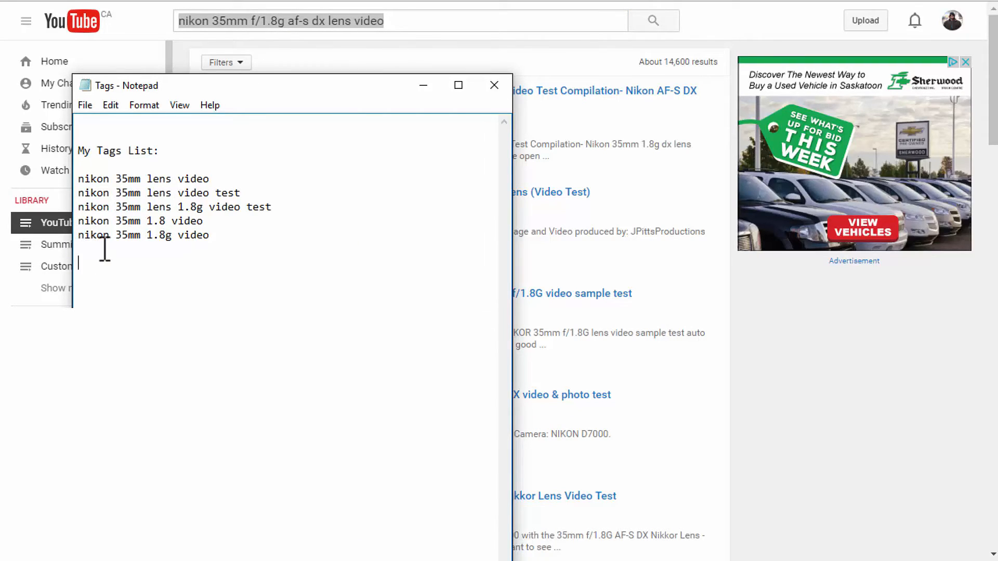
type("nikon 35mm f/1.8g af-s dx lens video")
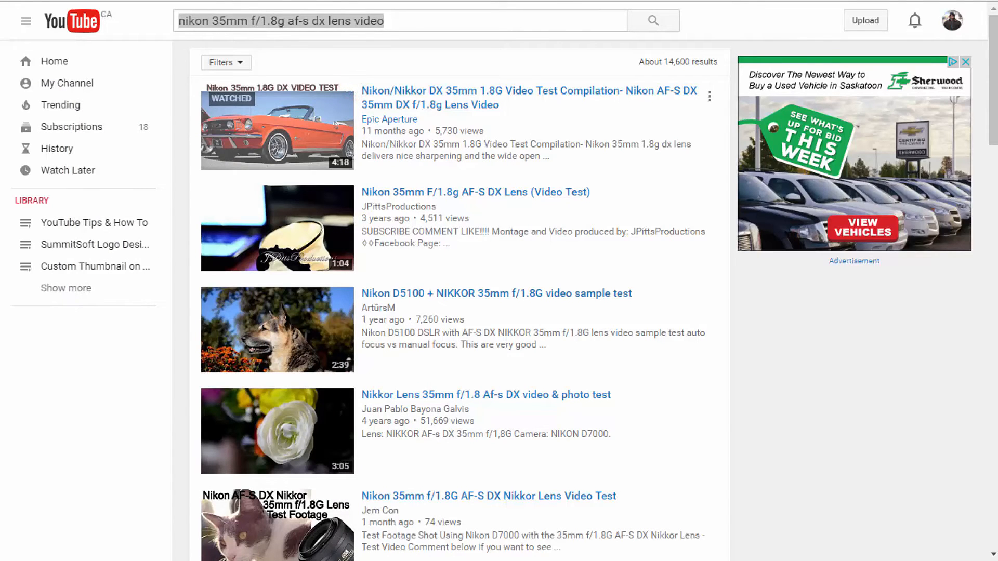
left_click(405, 20)
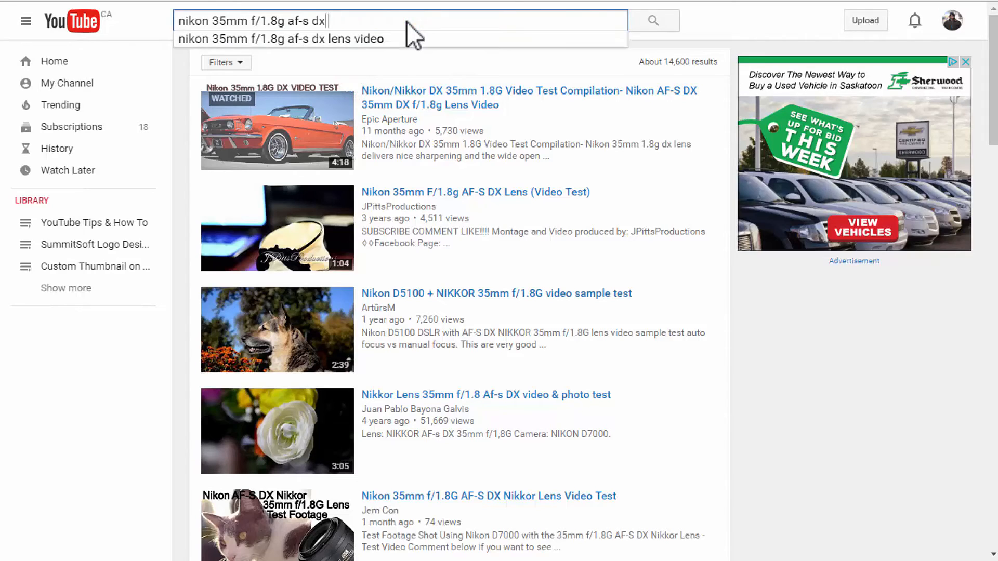
- Start a fresh query 'nikon 35mm test video' to surface its video-test suggestions
left_click(401, 21)
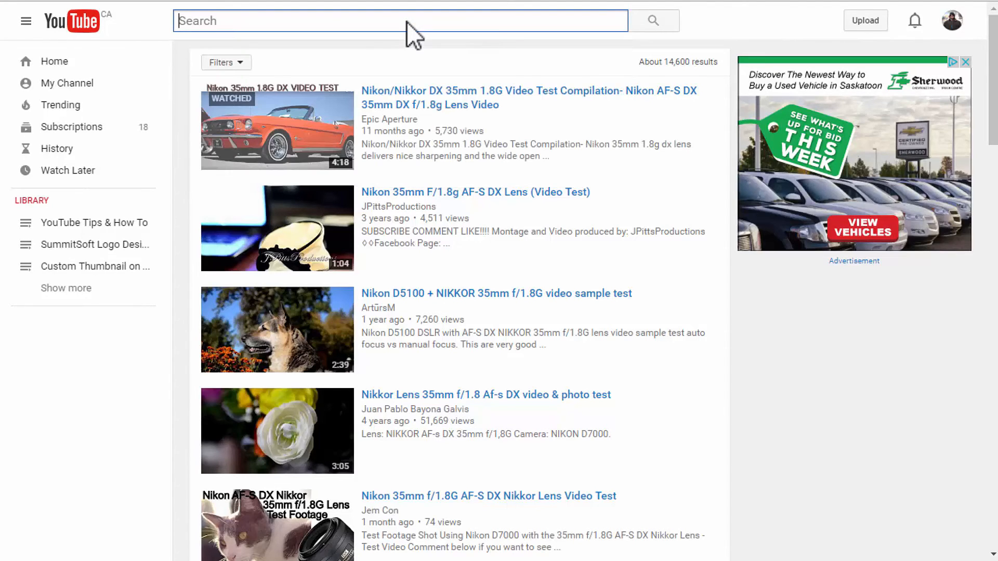
type("n")
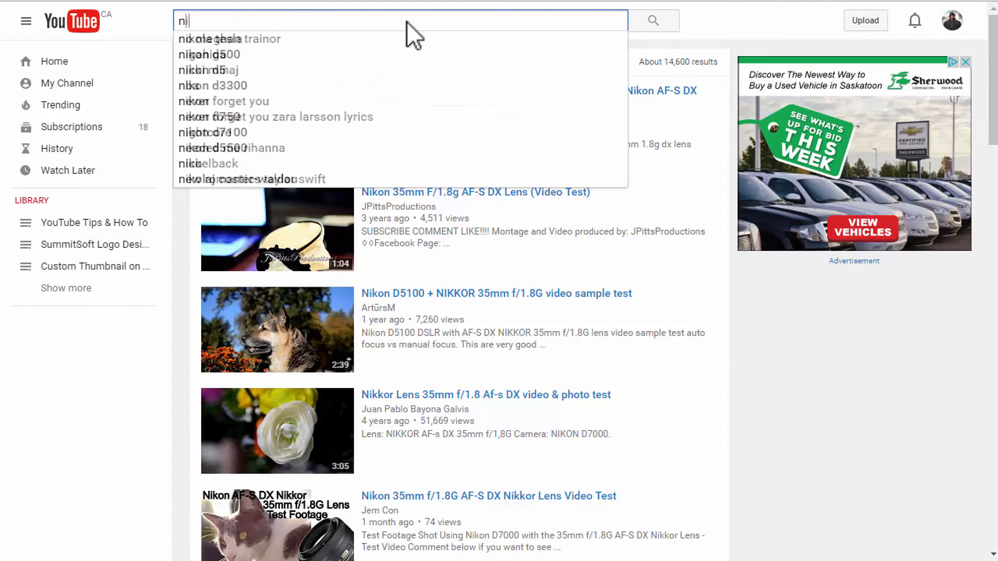
type("ikon 35mm test video")
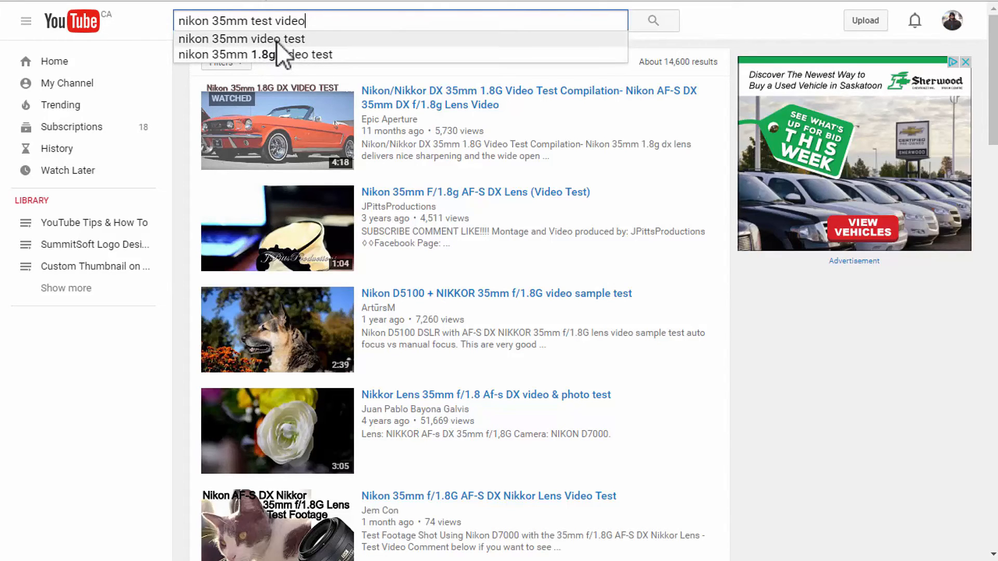
mouse_move(255, 55)
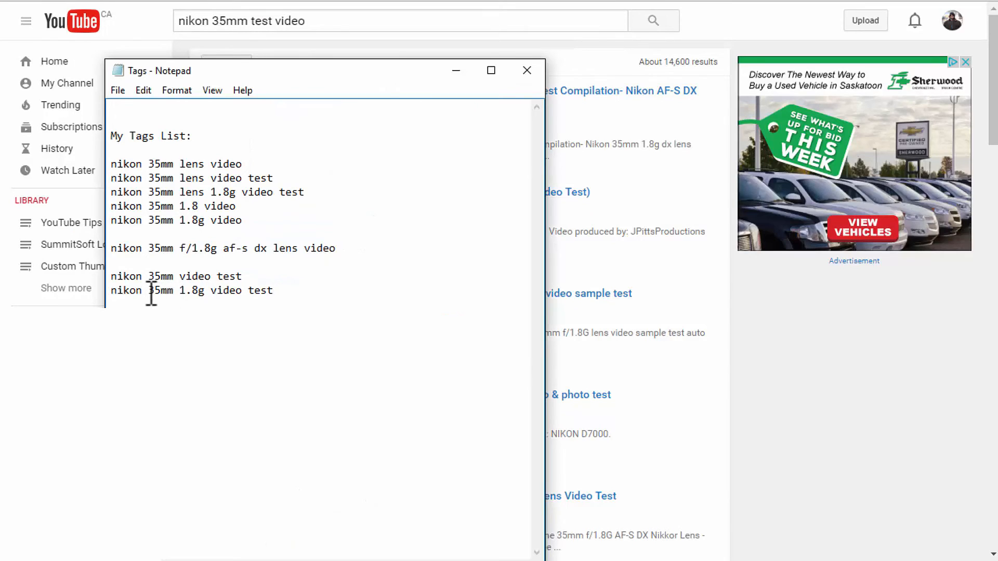
- Add 'nikon 35mm video test' and 'nikon 35mm 1.8g video test' to Tags, then clear the search
left_click_drag(110, 276, 274, 290)
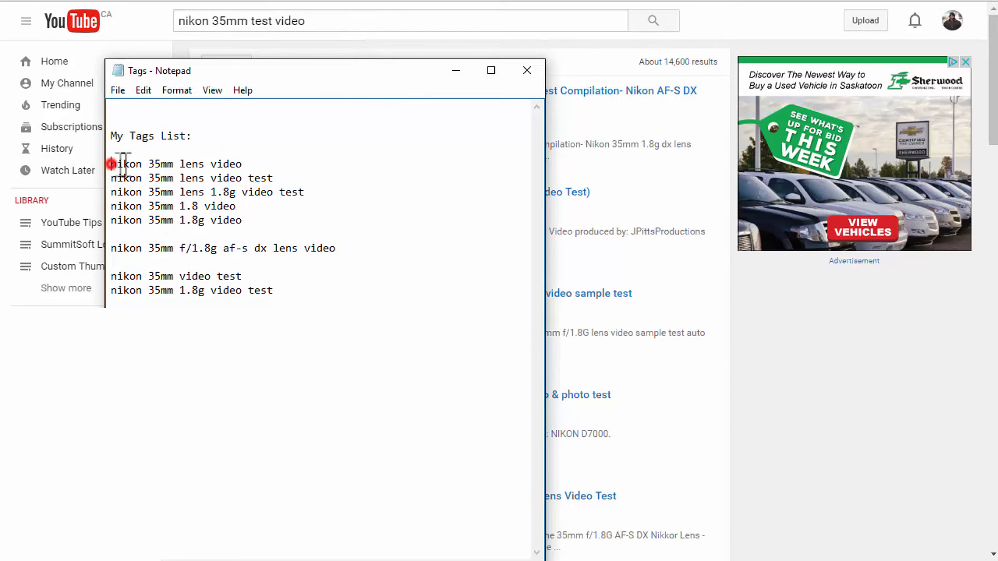
left_click_drag(112, 163, 199, 296)
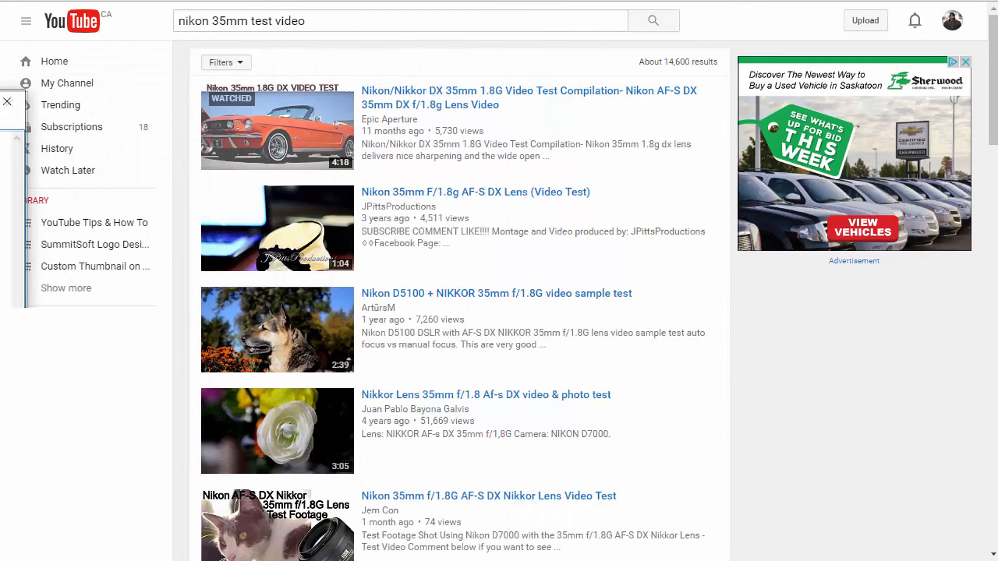
left_click(399, 21)
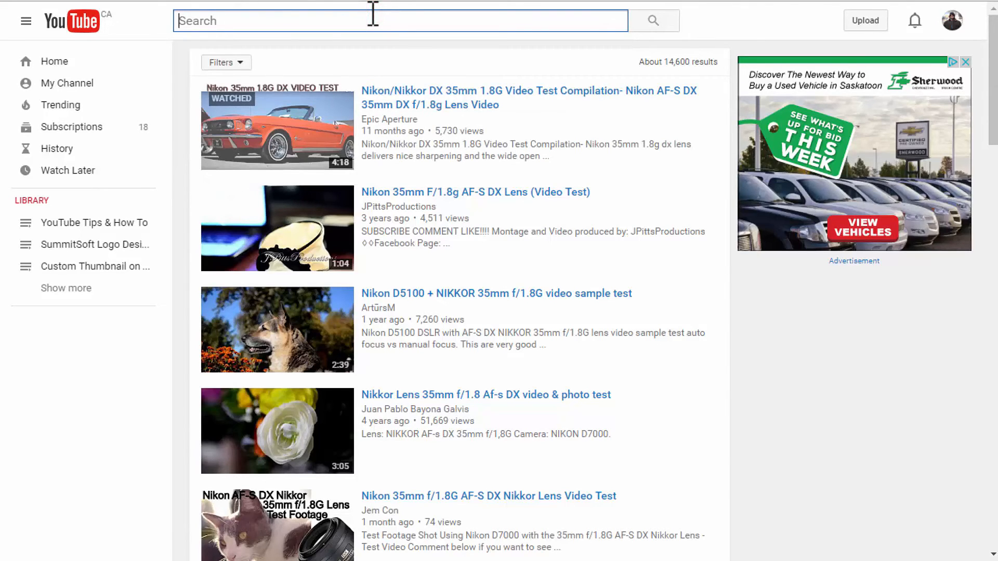
- Try the search phrasings 'nikon 35 mm', 'nikon 35 mm video' and 'nikon 35 mm footage' to read their suggestions
type("nikon 35 mm")
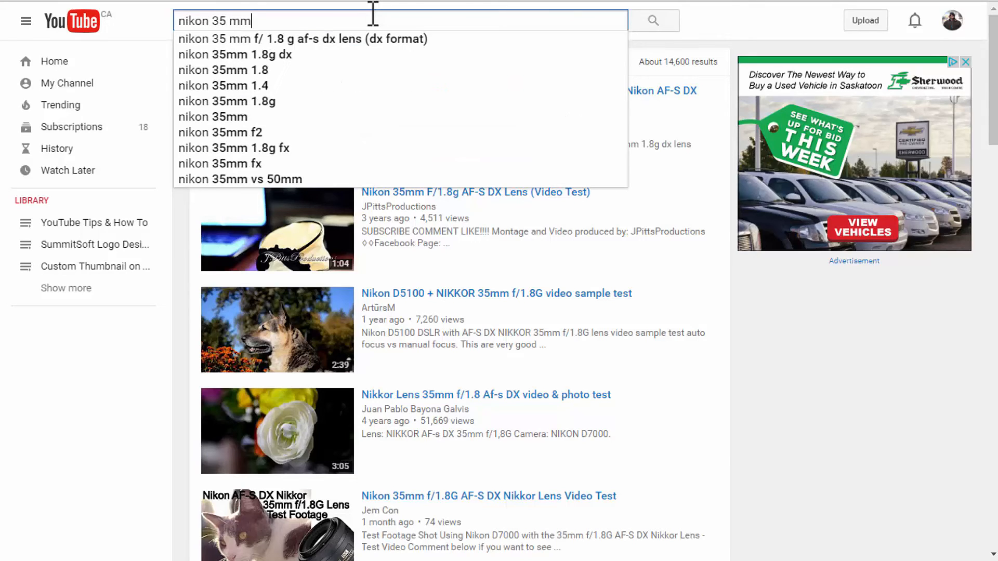
type("video")
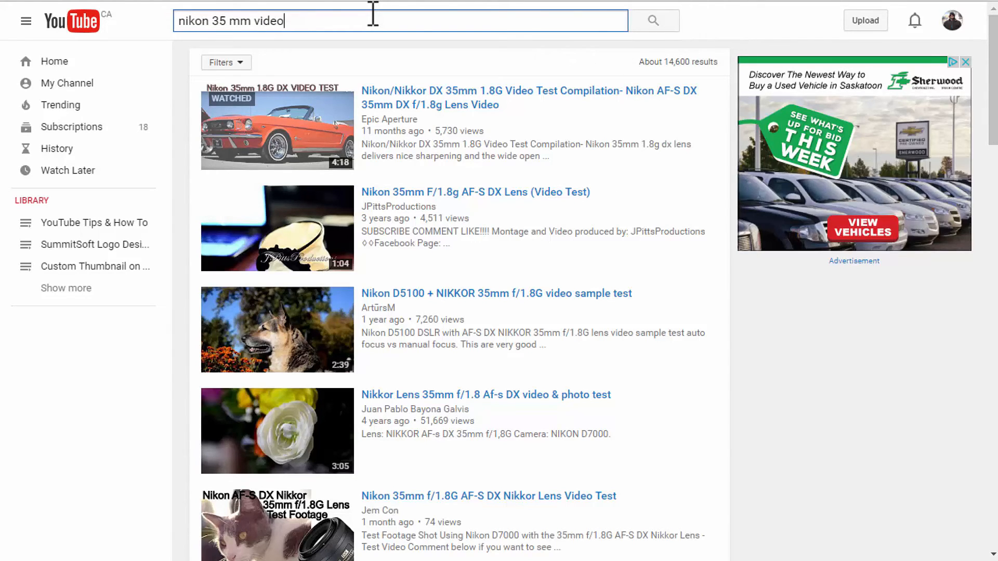
type("footag")
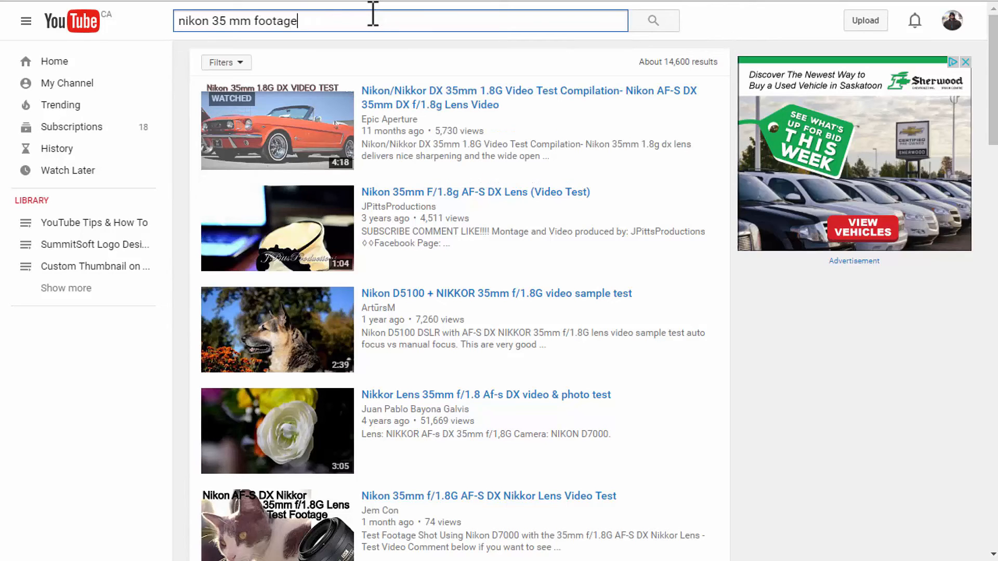
key("Backspace")
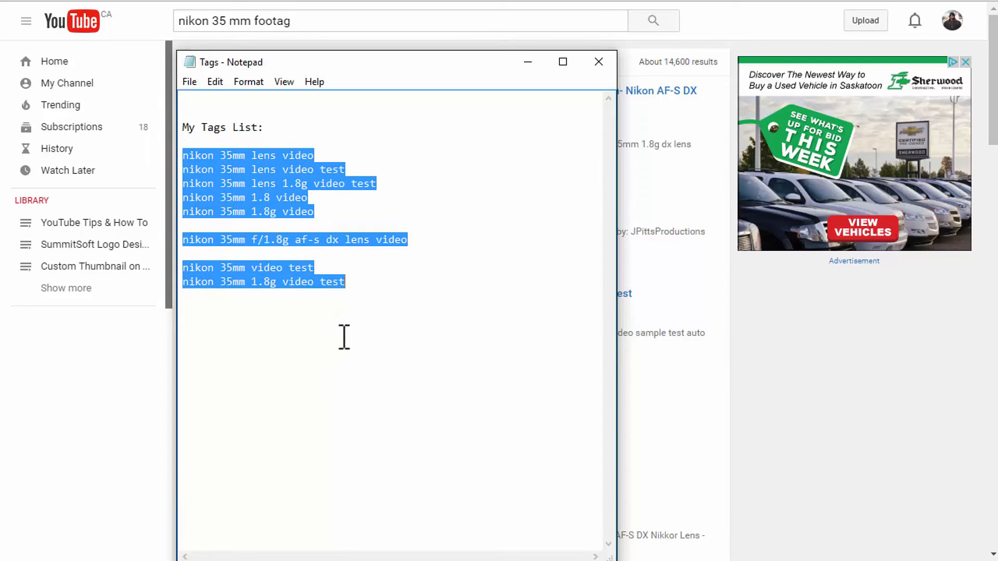
- Select all phrases in the Tags Notepad window and move it lower over the YouTube results
left_click(344, 337)
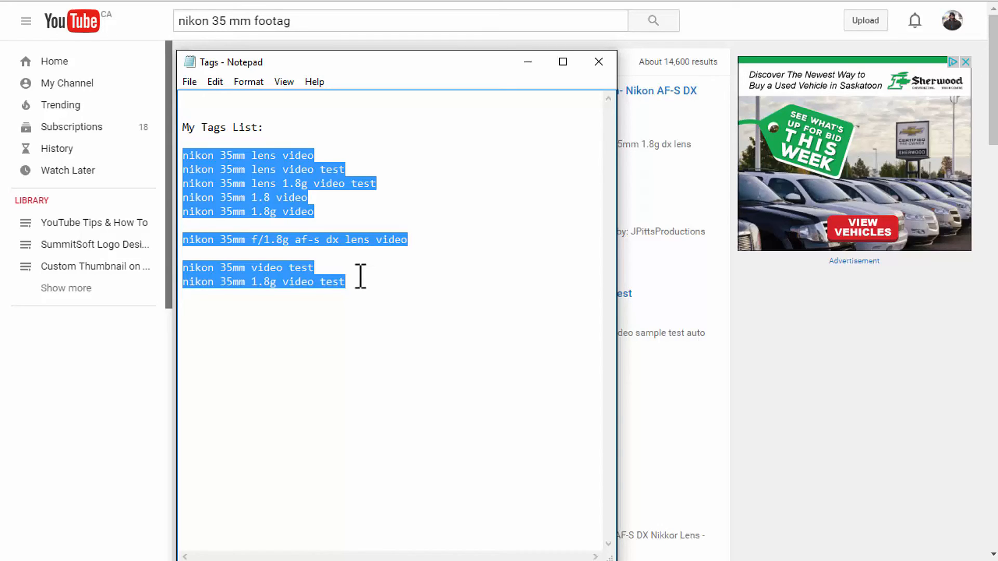
mouse_move(544, 80)
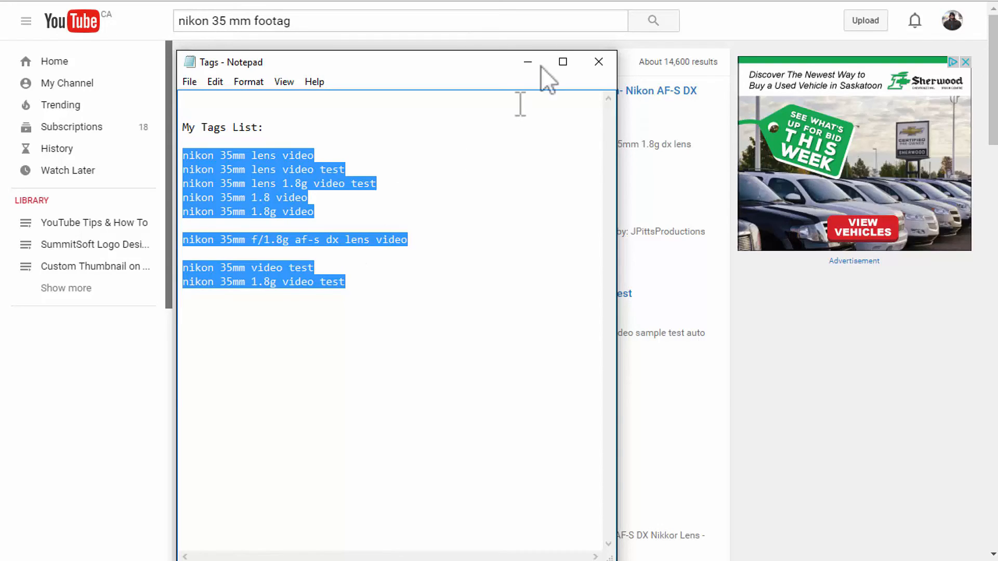
left_click_drag(381, 62, 464, 280)
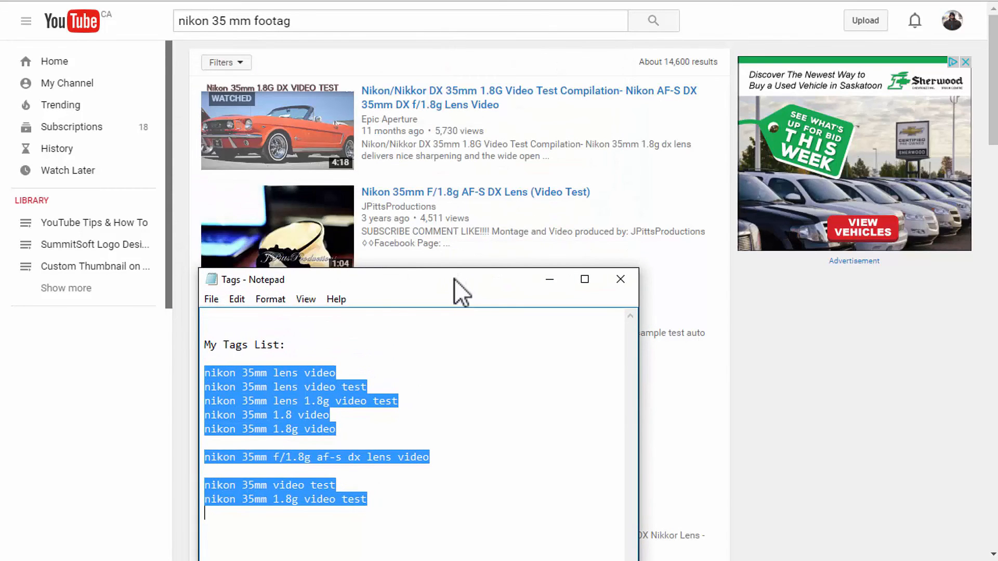